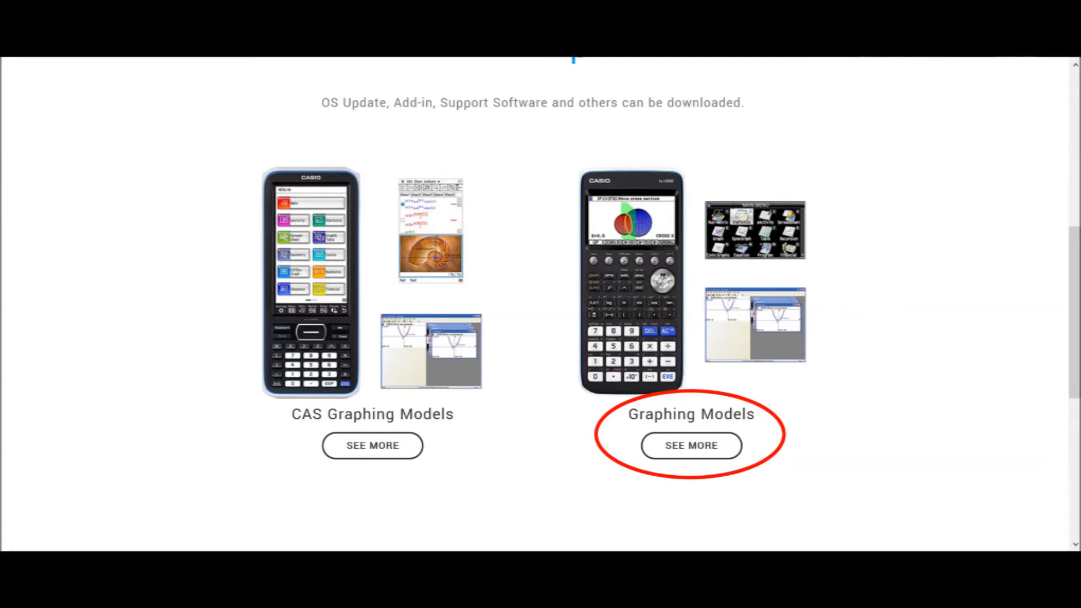
- Open the Graphing Models downloads to reach the fx-CG50 OS update license agreement
left_click(690, 445)
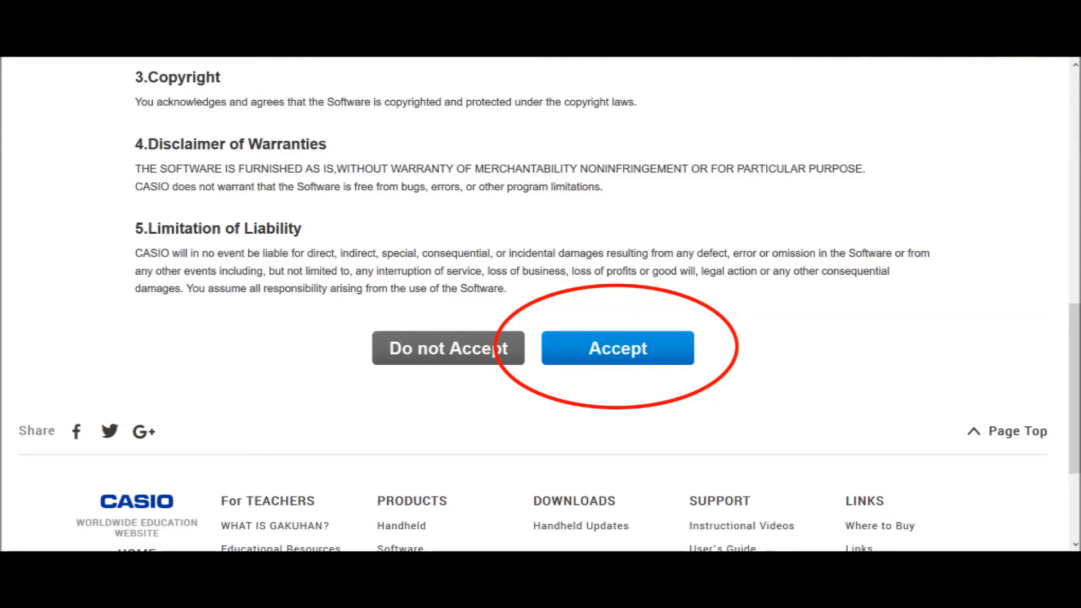
- Accept the license, download the zip, and launch fx-CG50 Series OS Ver.3.10 Update.exe
left_click(616, 347)
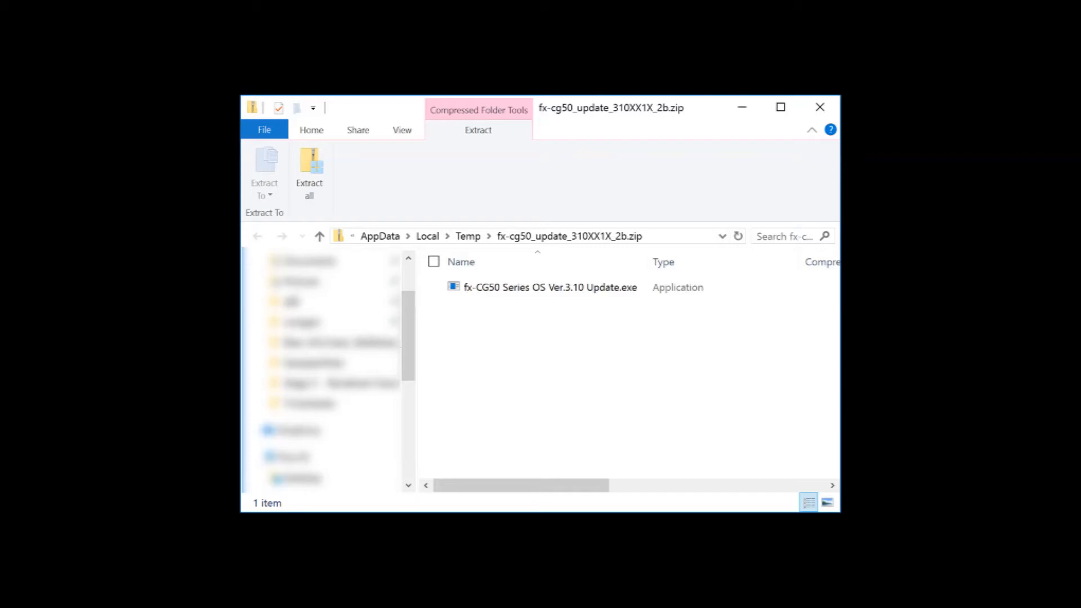
double_click(549, 287)
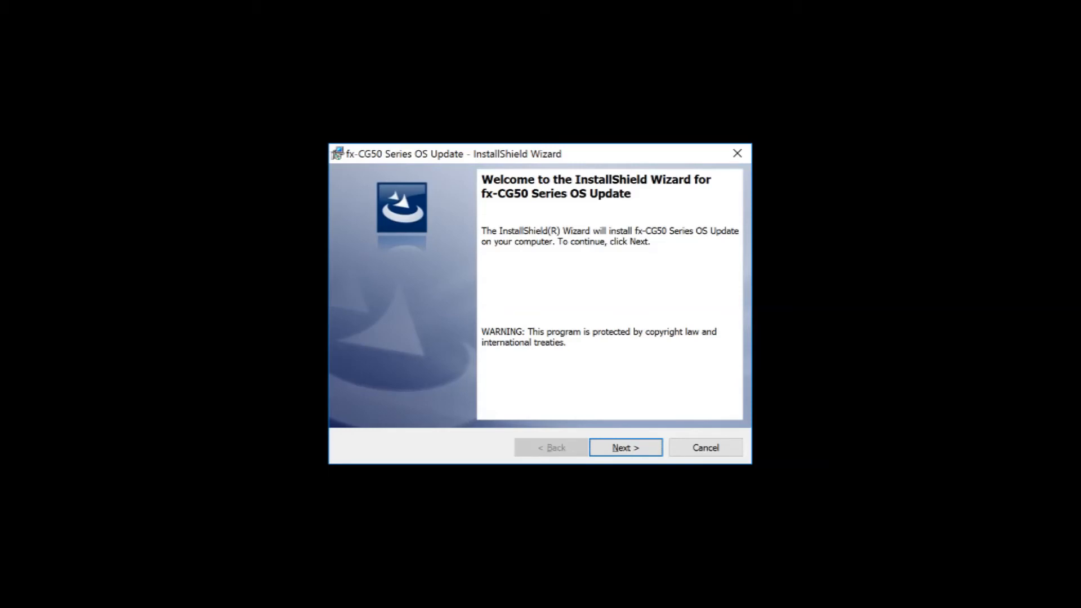
- Pass the installer welcome, accept the license terms, and start the installation
left_click(624, 447)
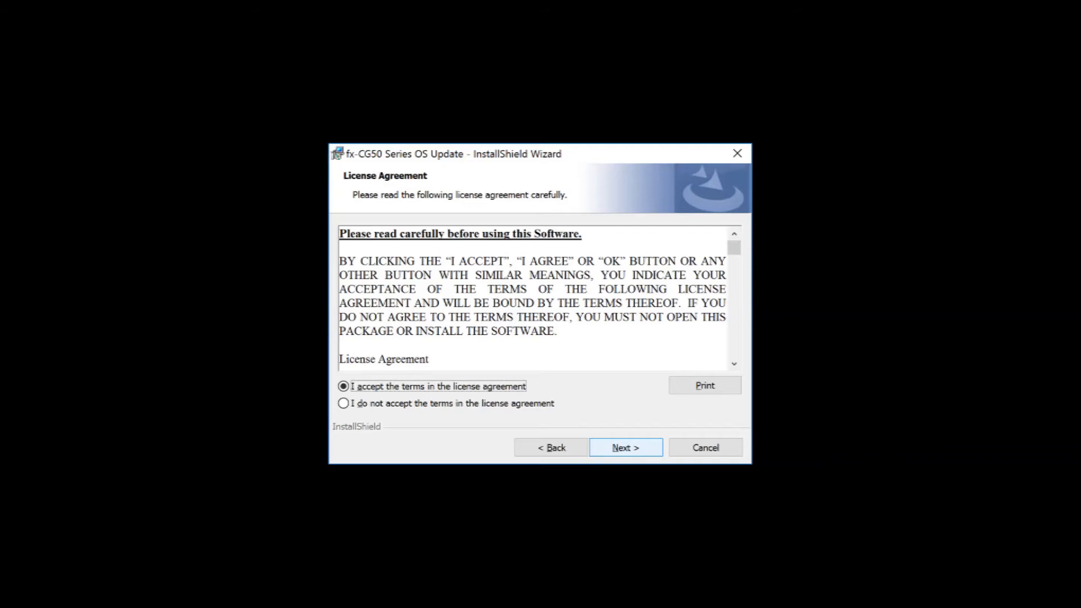
left_click(624, 446)
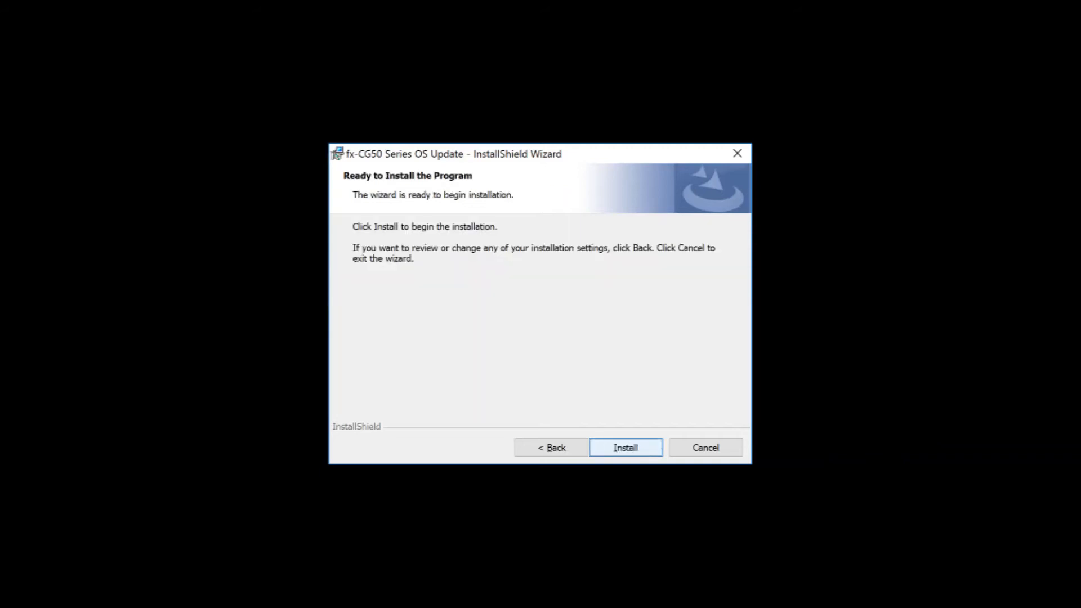
left_click(624, 448)
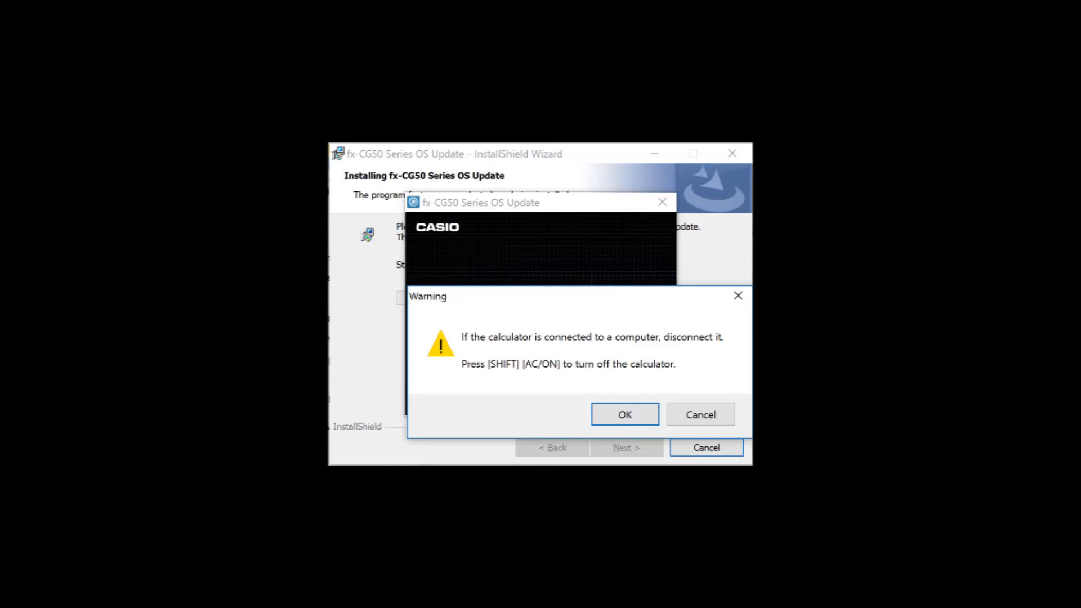
- Dismiss the warning to disconnect and turn off the calculator
left_click(624, 415)
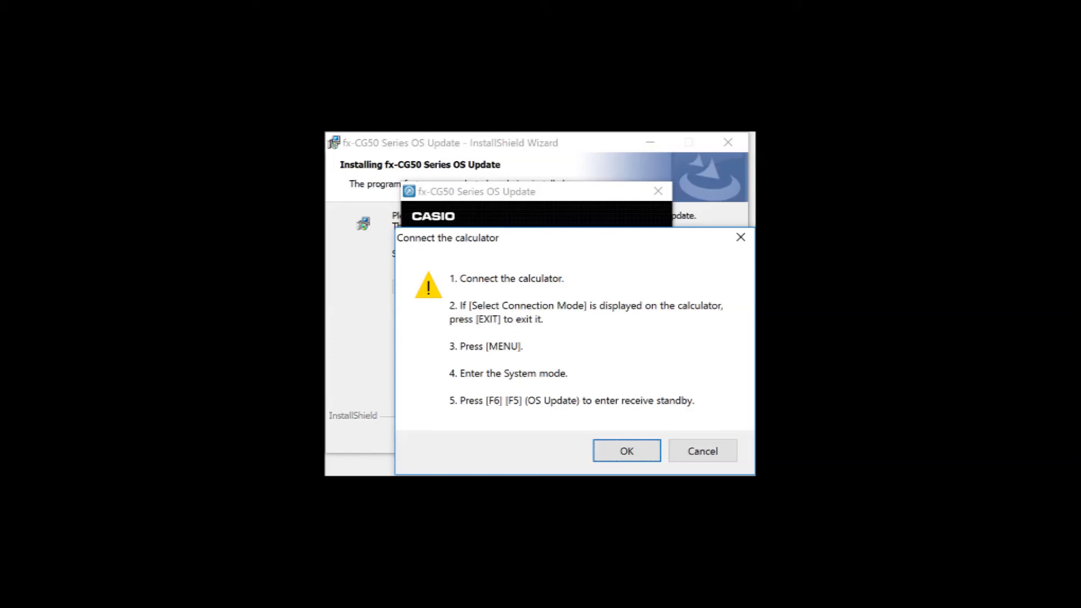
- Confirm the calculator is connected and in receive standby
left_click(625, 450)
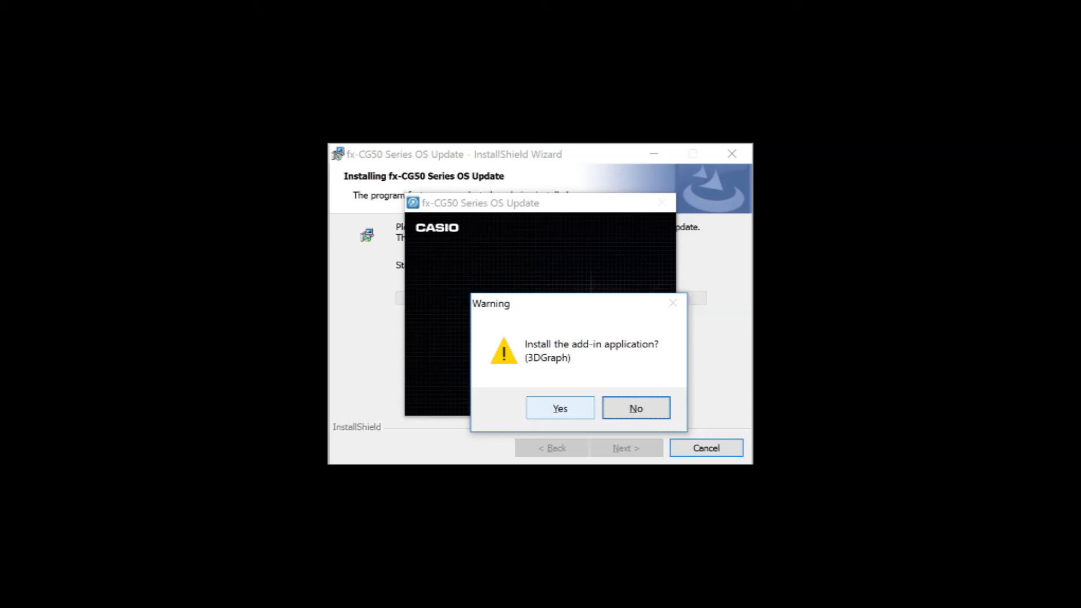
- Agree to install the 3DGraph add-in application alongside the OS update
left_click(635, 408)
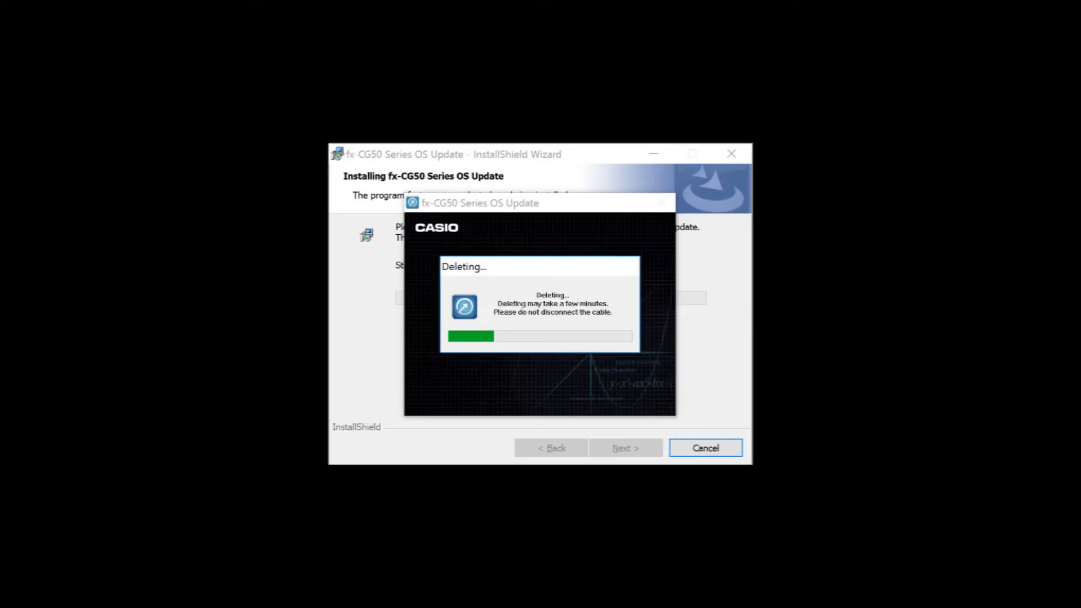